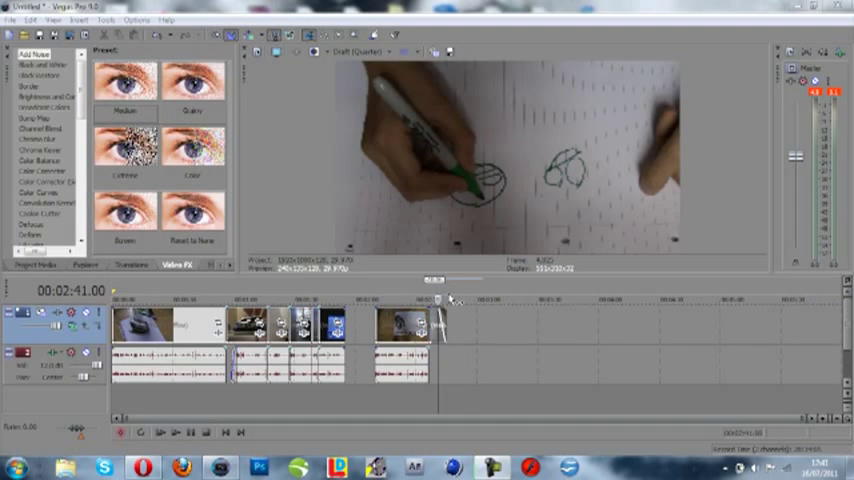
mouse_move(536, 224)
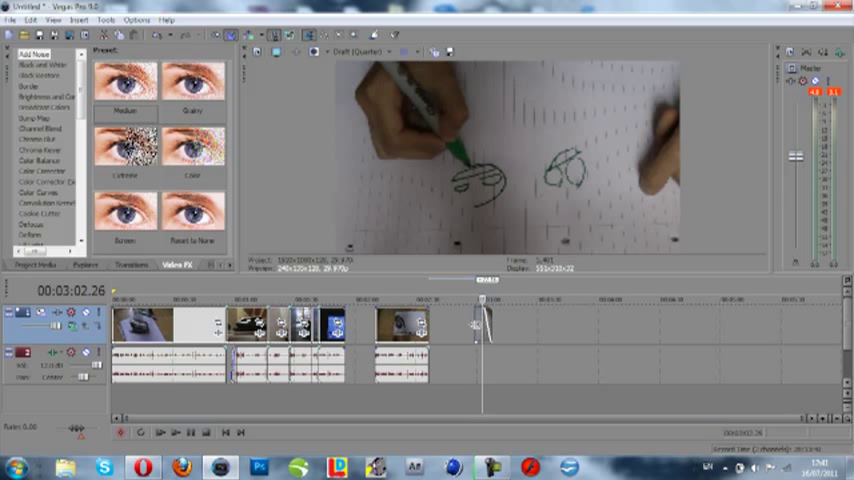
Bring up Video Event Pan/Crop for the drawing clip from its timeline context menu
right_click(480, 330)
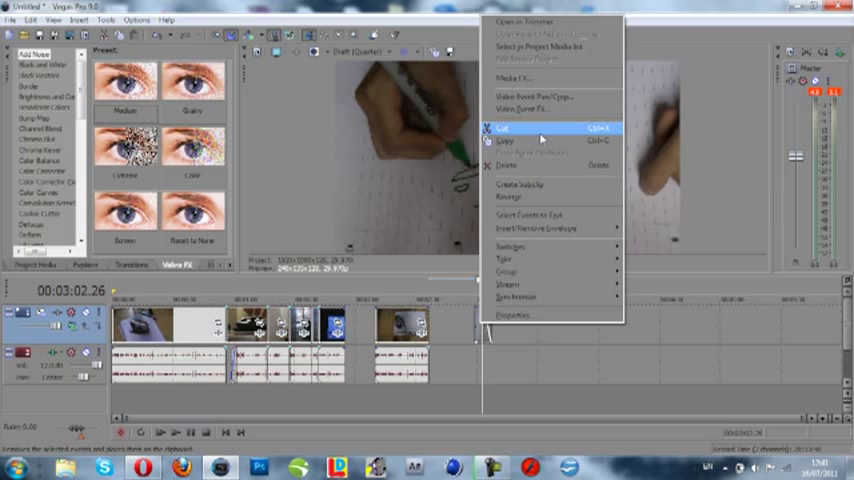
mouse_move(536, 96)
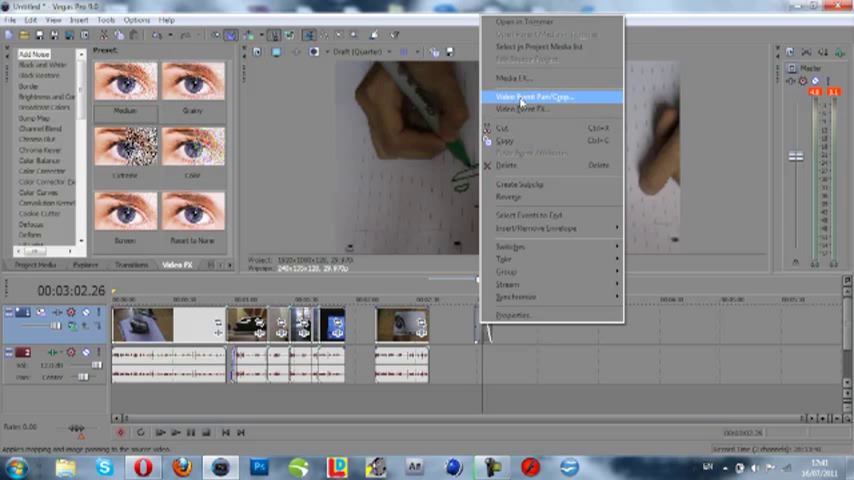
click(532, 96)
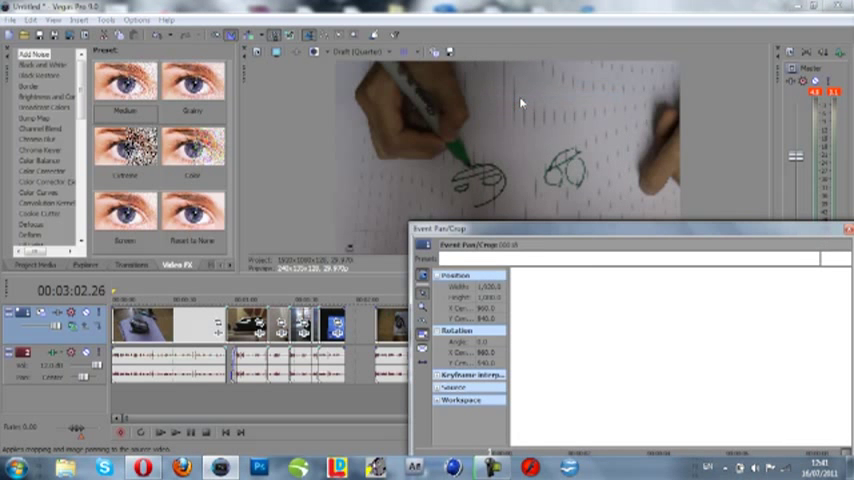